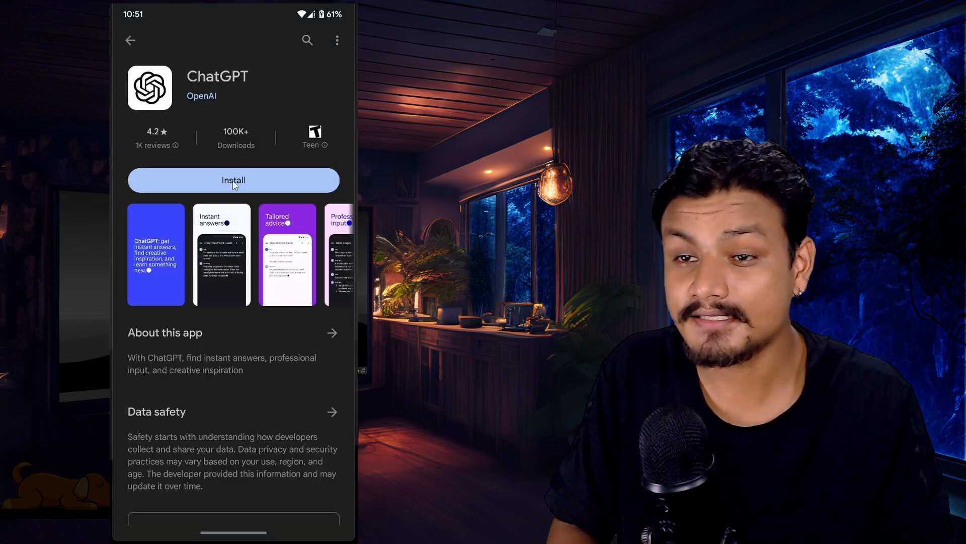
Install the ChatGPT app by OpenAI from its Play Store listing
click(233, 180)
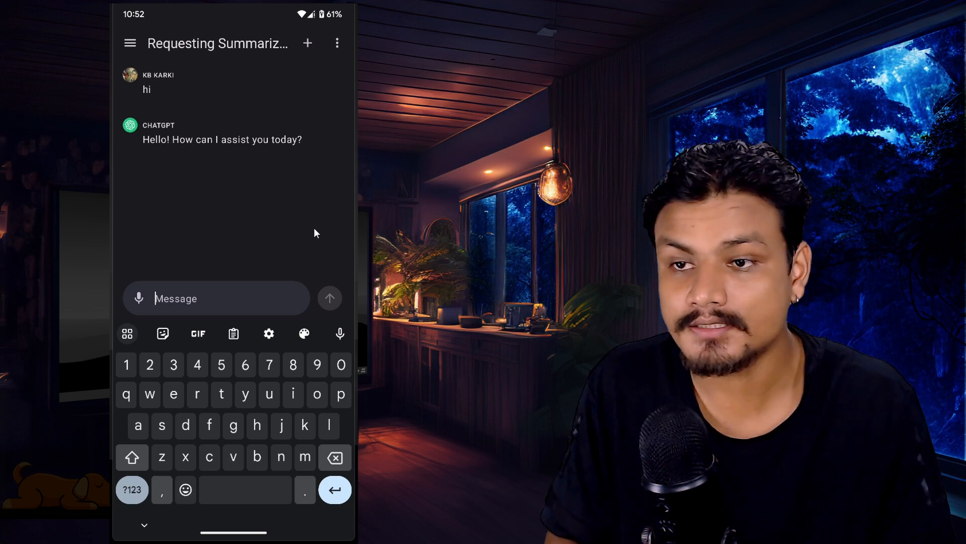
View the 'hi' chat's conversation options showing Rename and Delete
click(337, 44)
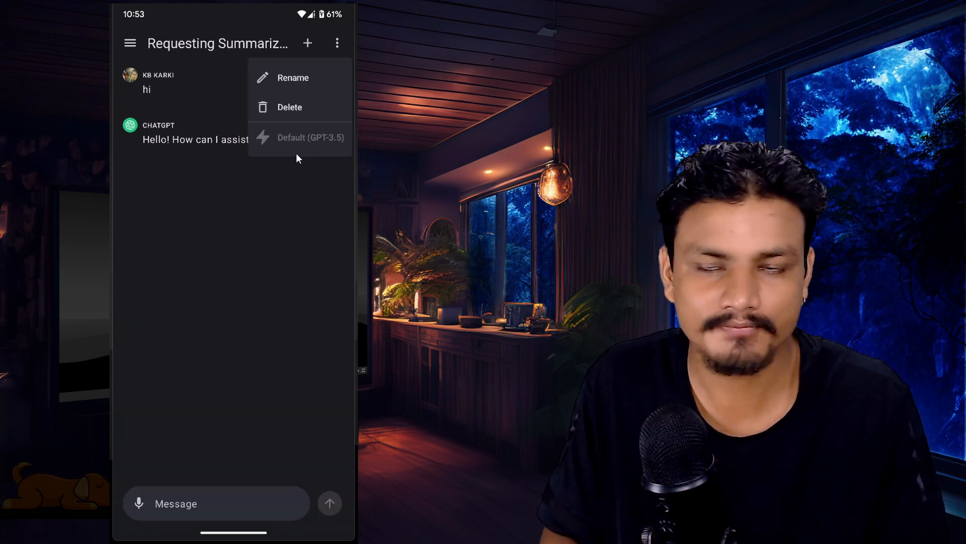
click(130, 43)
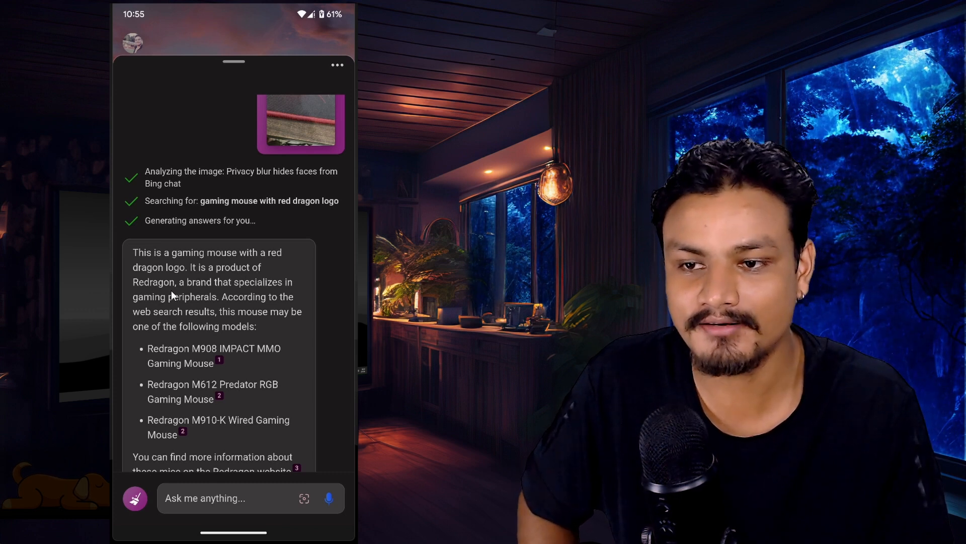
mouse_move(209, 390)
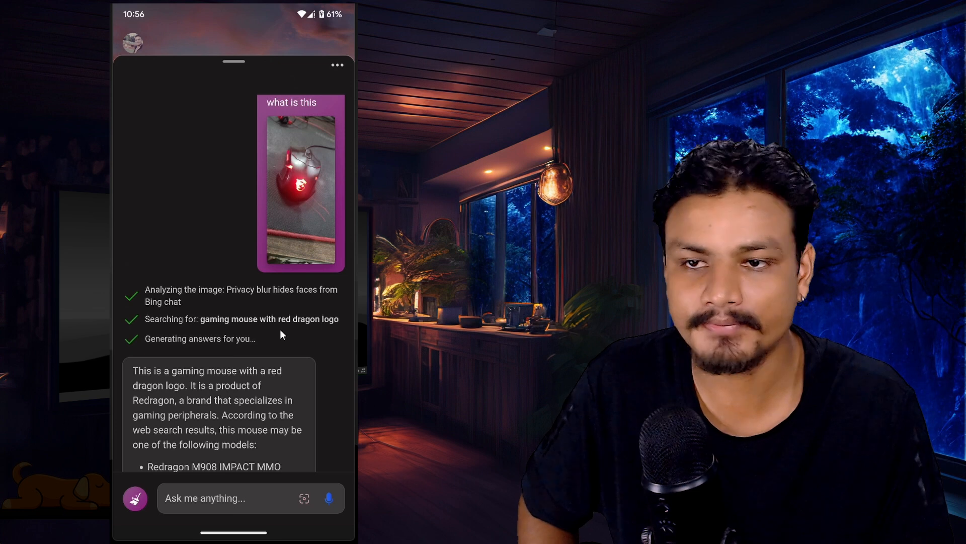
Read Bing's answer identifying the photographed mouse as a Redragon gaming mouse
scroll(down, 3)
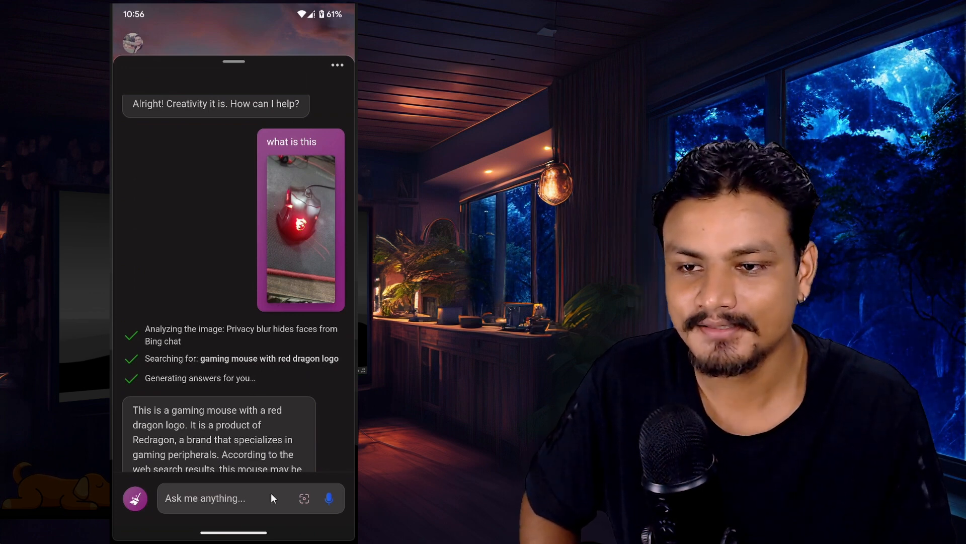
Get Redragon mouse image results and request 'Generate me a dog picture.' from Bing
click(209, 498)
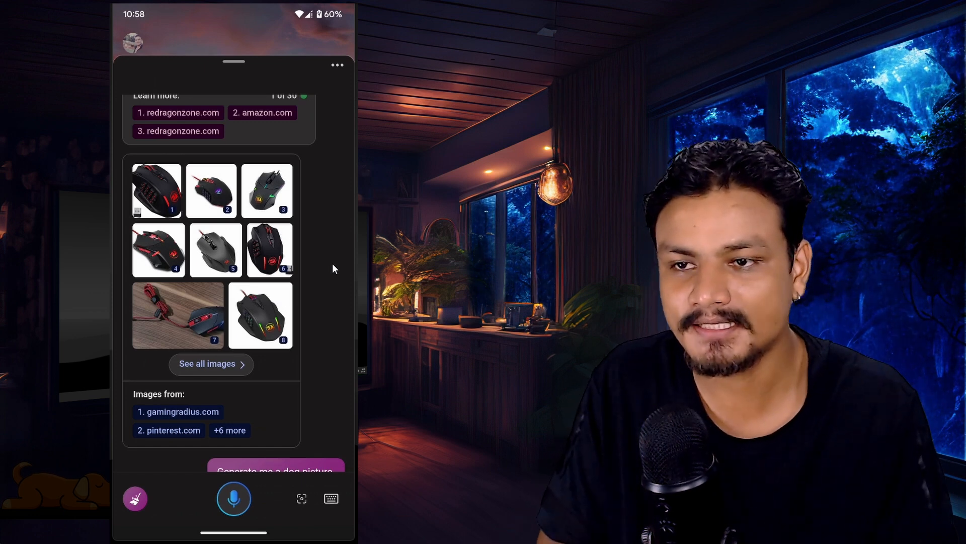
mouse_move(342, 296)
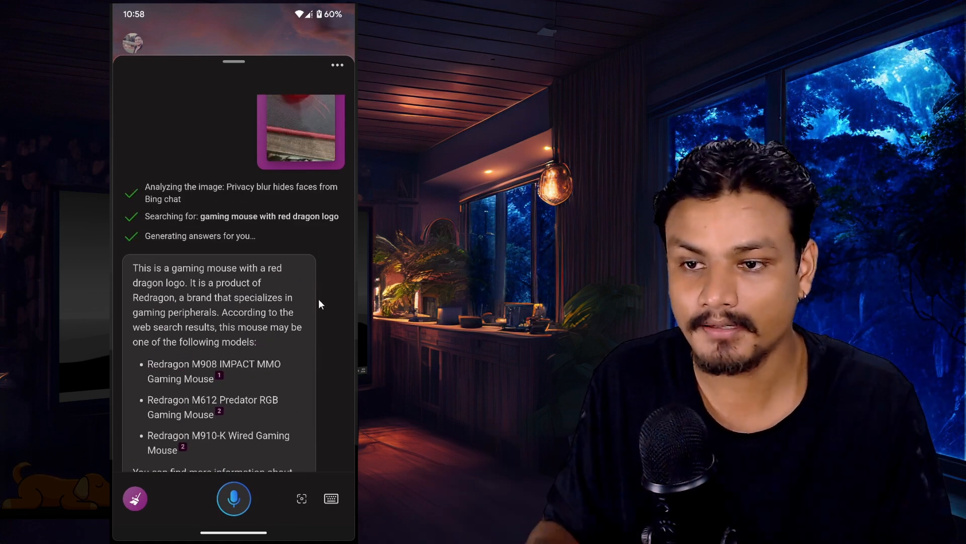
scroll(down, 3)
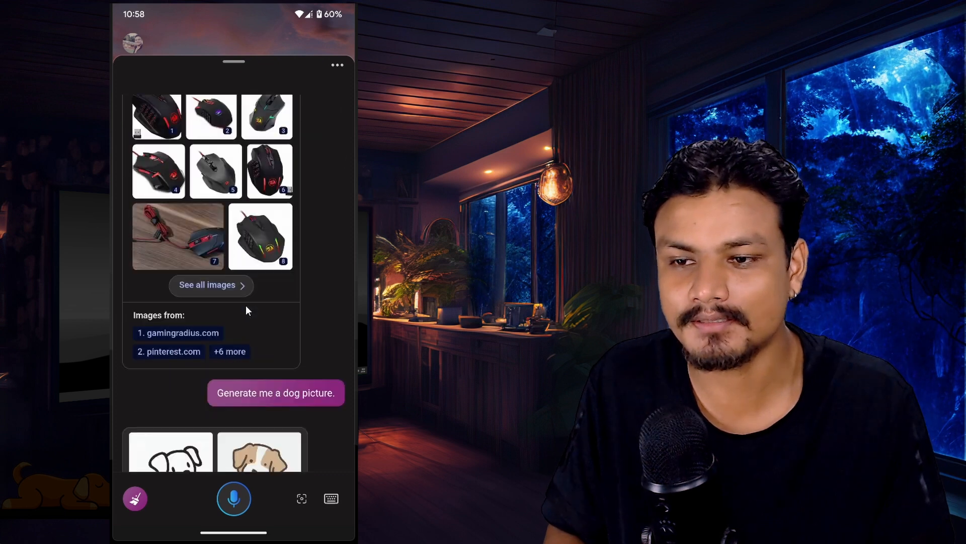